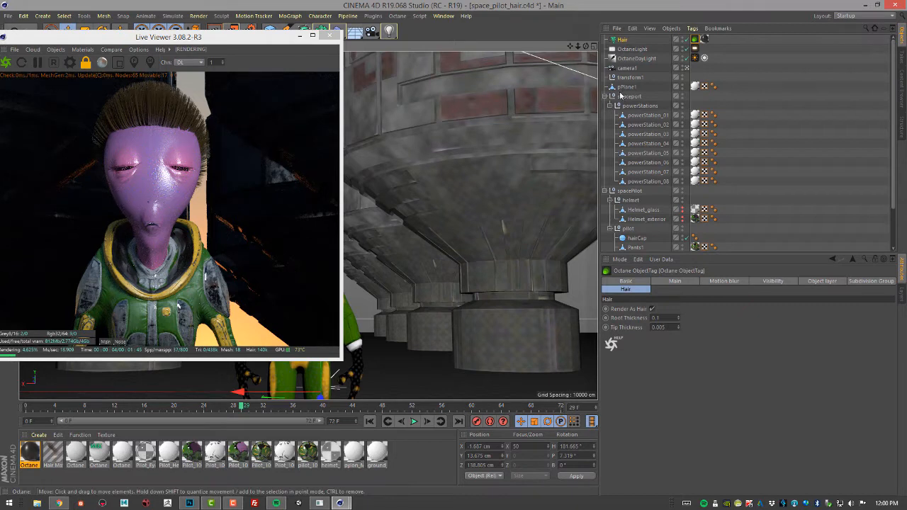
Show the Hair object's Generate settings, confirming hairs are generated as splines
left_click(616, 38)
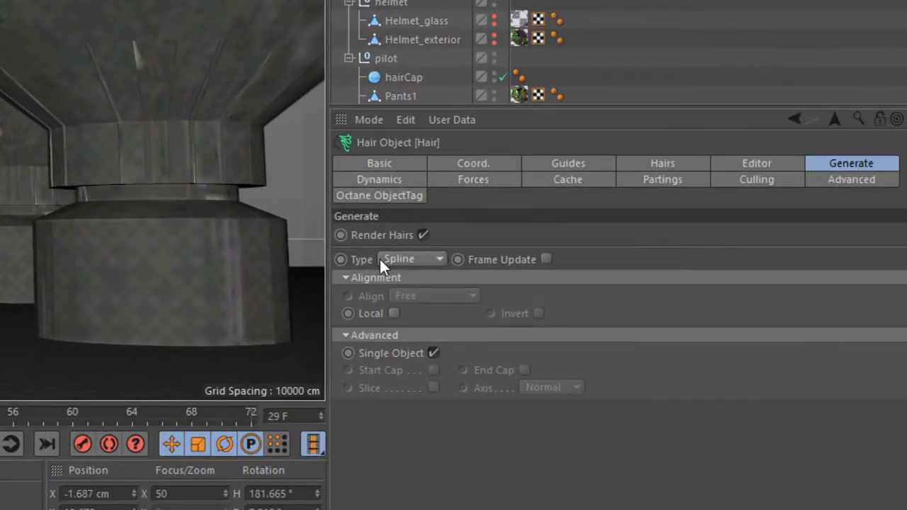
left_click(411, 260)
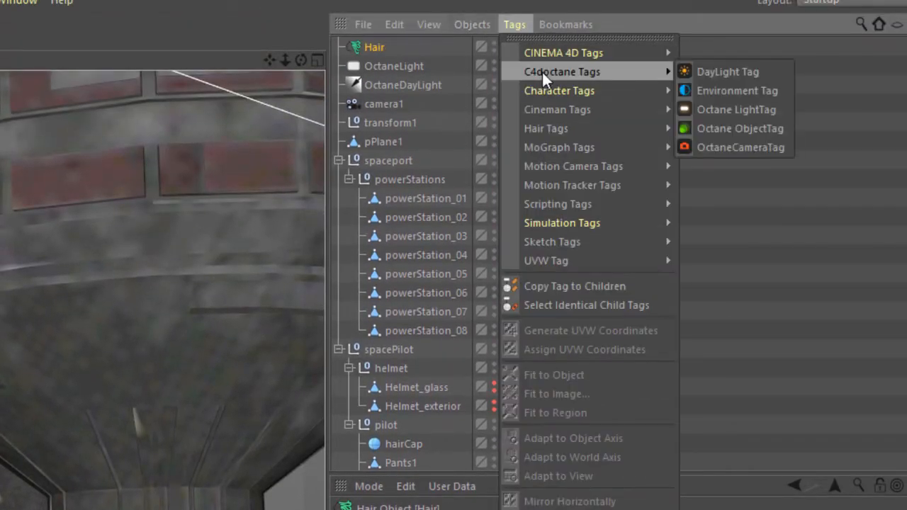
mouse_move(740, 127)
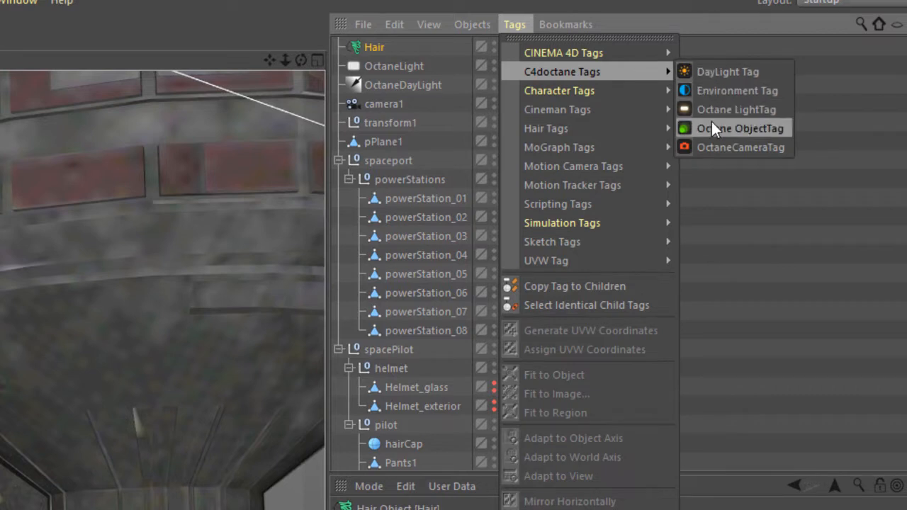
Assign an Octane ObjectTag to the Hair object
left_click(740, 128)
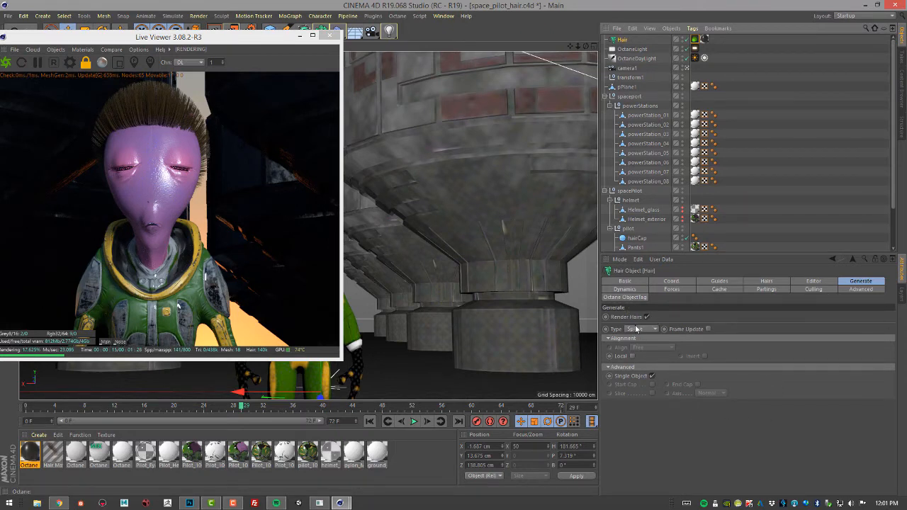
Select the hair's texture tag and load its material into the Octane Node Editor
left_click(641, 329)
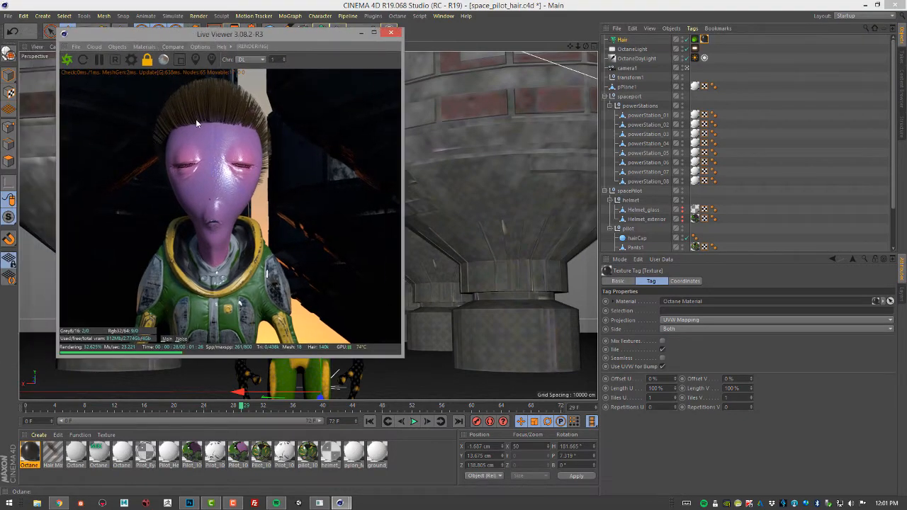
left_click(161, 46)
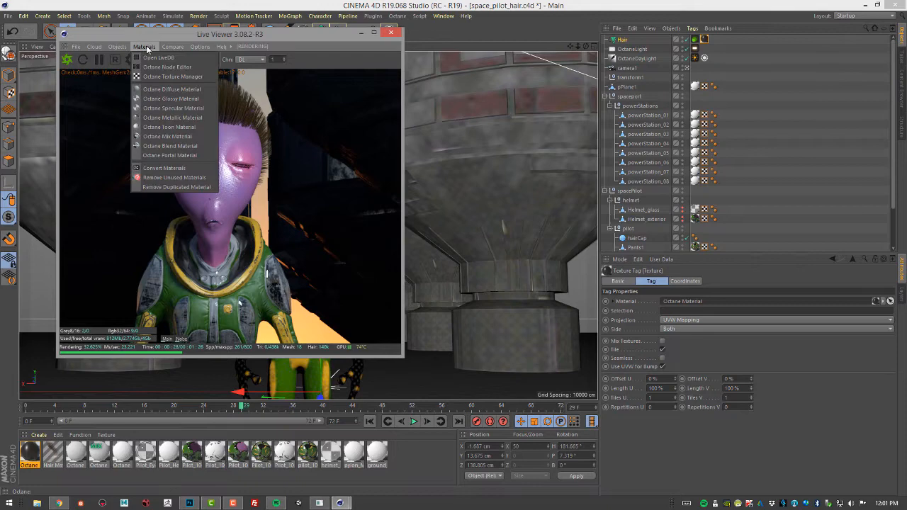
left_click(167, 67)
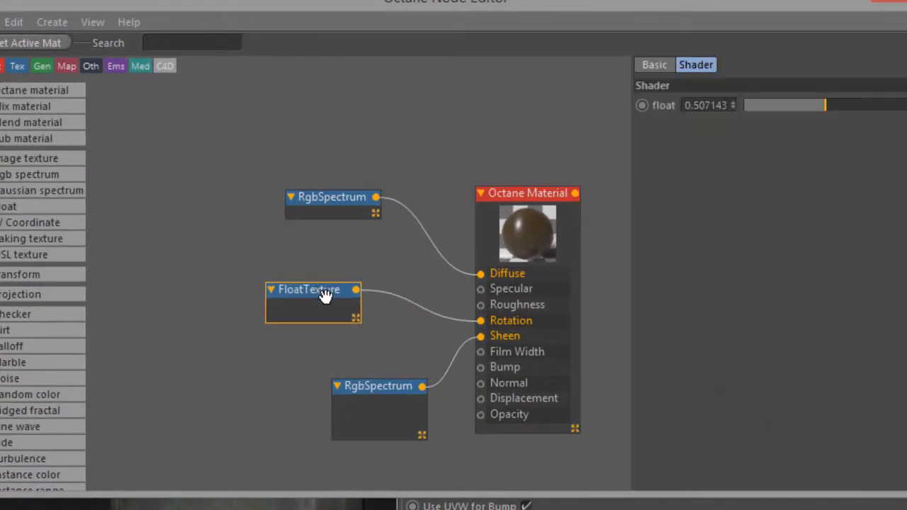
Reposition the lower RgbSpectrum node and inspect the glossy GGX Octane Material's properties
left_click_drag(378, 386, 309, 357)
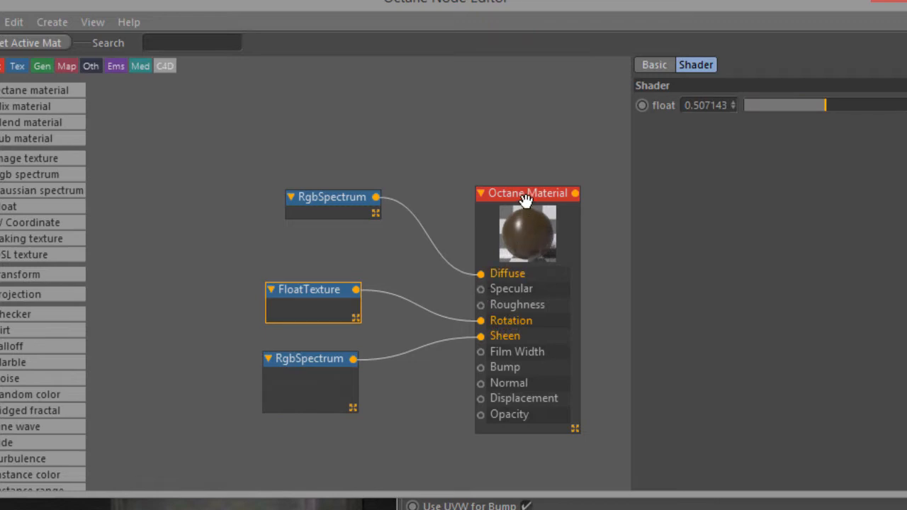
left_click(524, 193)
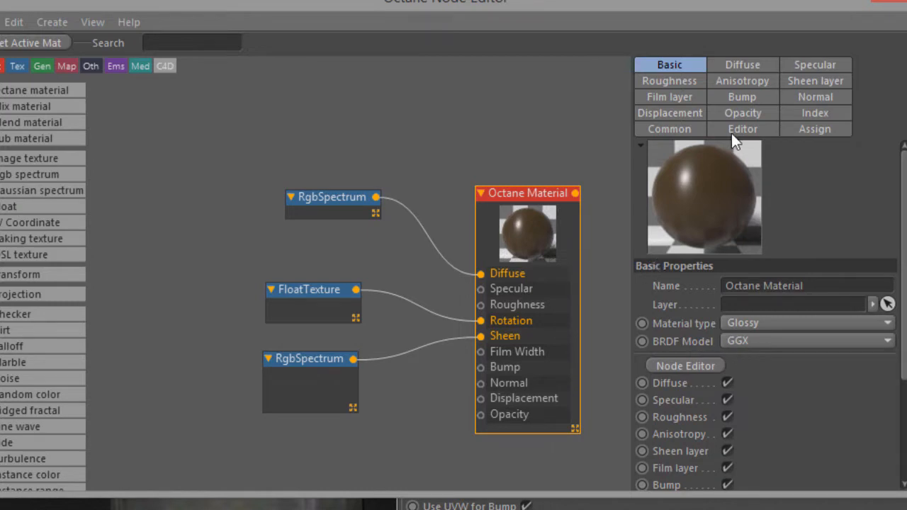
mouse_move(599, 196)
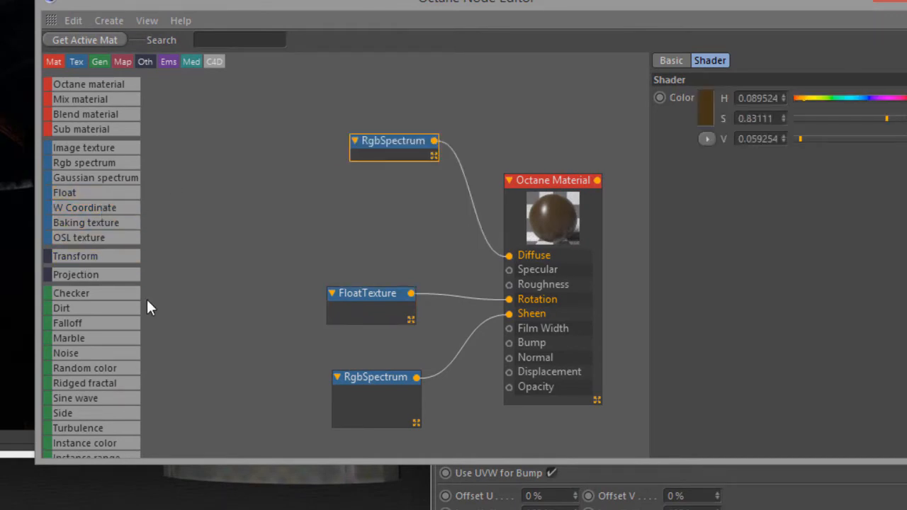
Add a Gradient node with a dark purple start colour and a desaturated light blue end colour
left_click(85, 207)
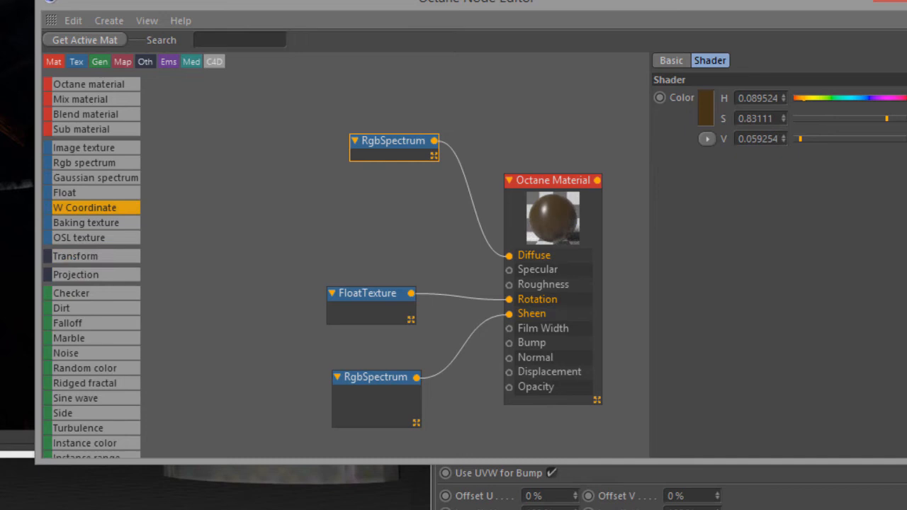
mouse_move(121, 301)
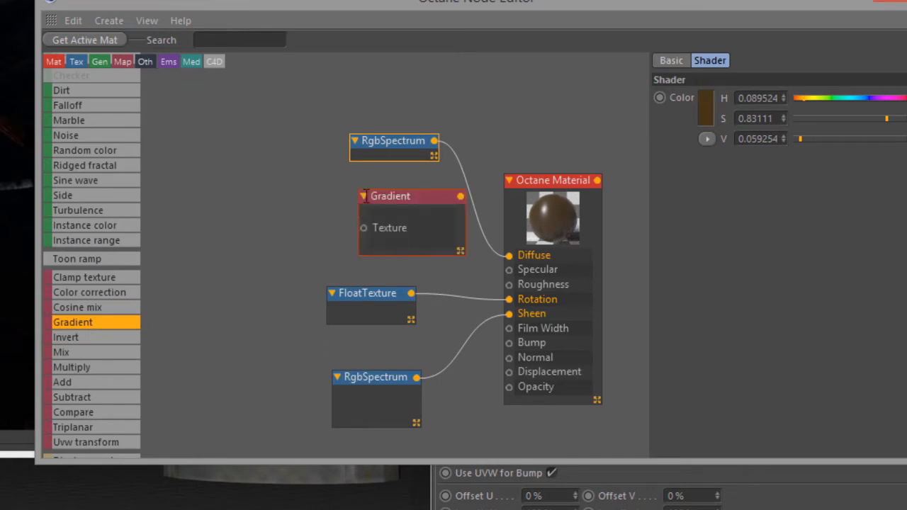
left_click(390, 196)
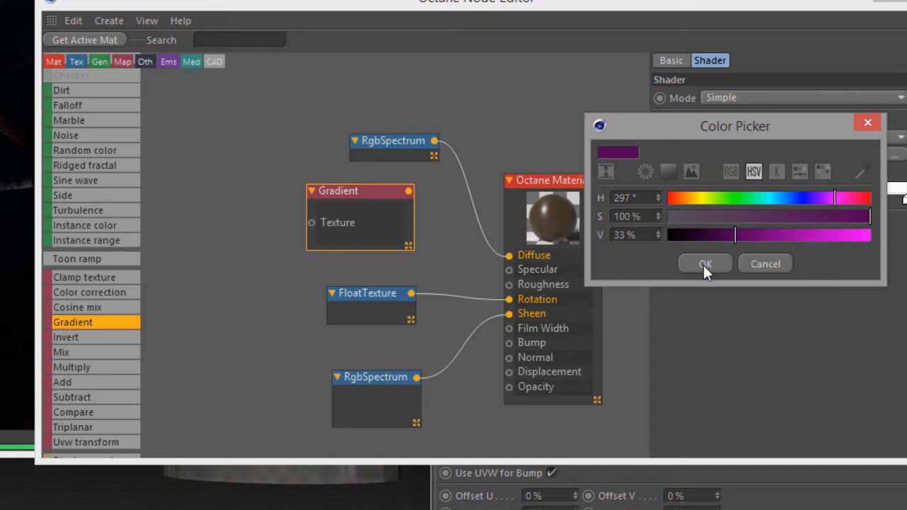
left_click(706, 262)
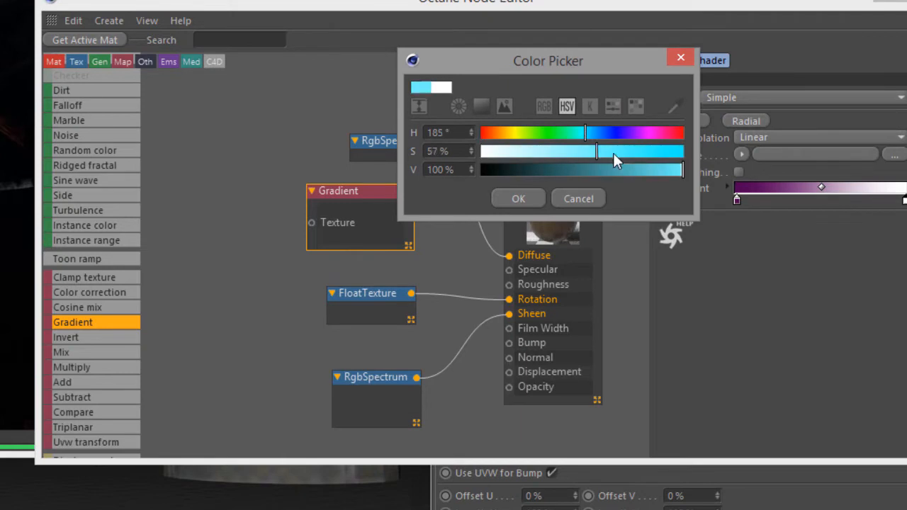
left_click_drag(595, 150, 683, 150)
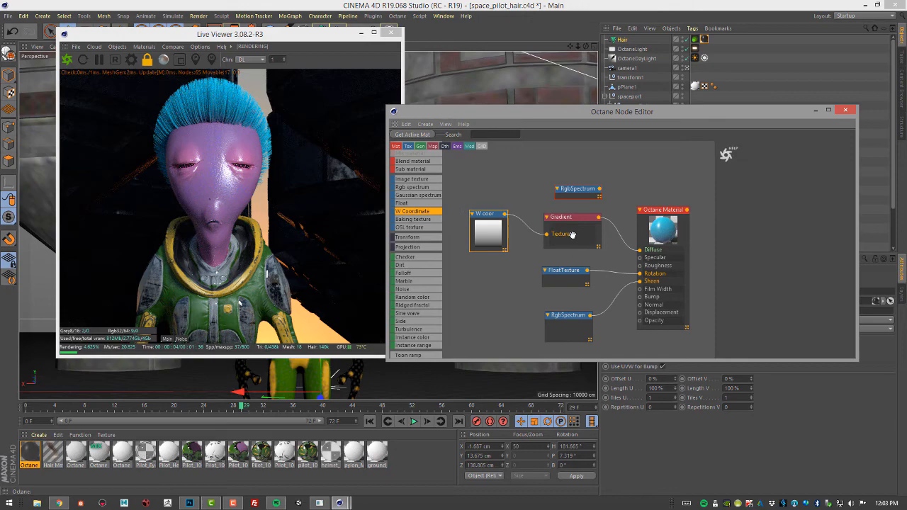
Shift the gradient knot where dark purple blends into blue along the strands
left_click(573, 225)
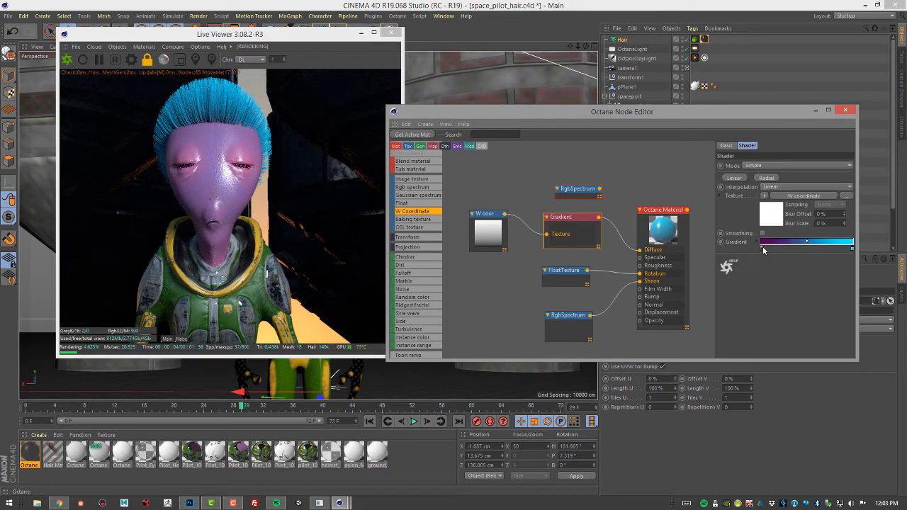
left_click_drag(805, 244, 833, 250)
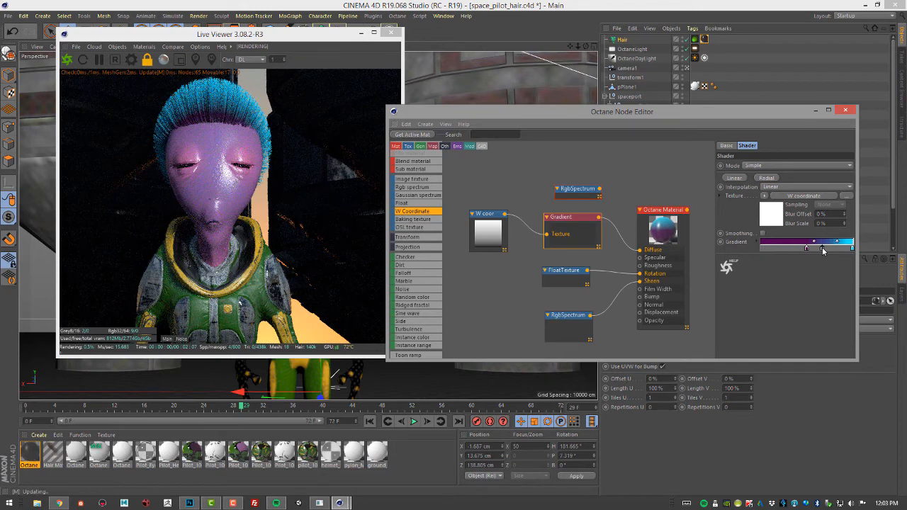
Add a green colour stop to the gradient so the hair tips render green
left_click(805, 241)
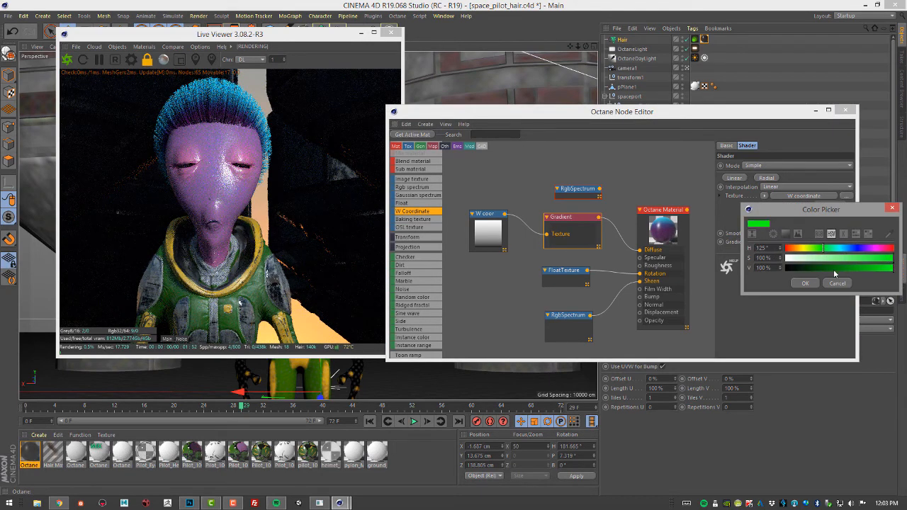
left_click(805, 283)
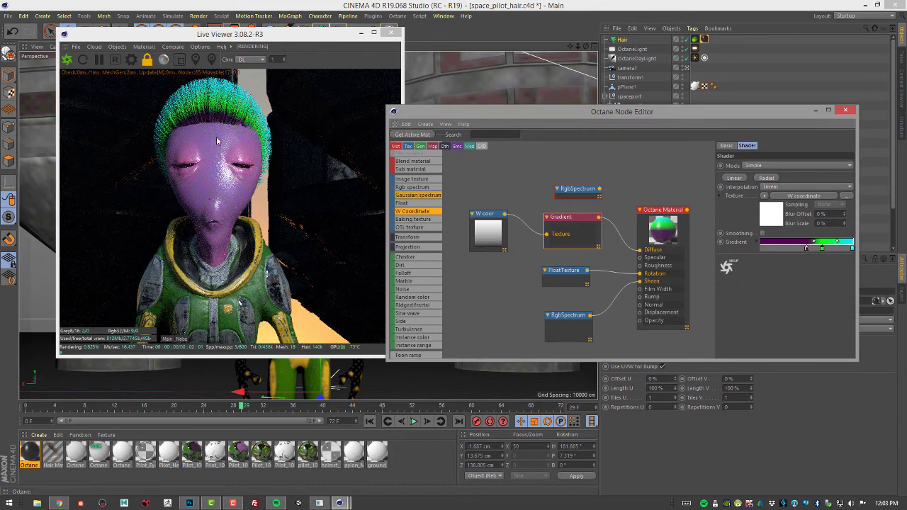